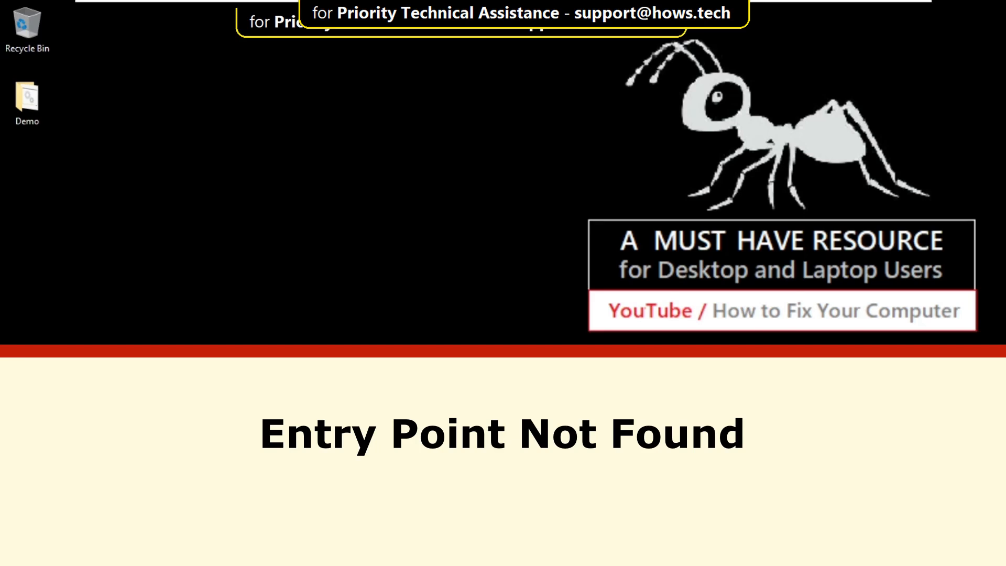
Search Bing for 'visual c++ redistributable package download visual studio 2013'.
{"action": "left_click", "coordinate": [345, 551]}
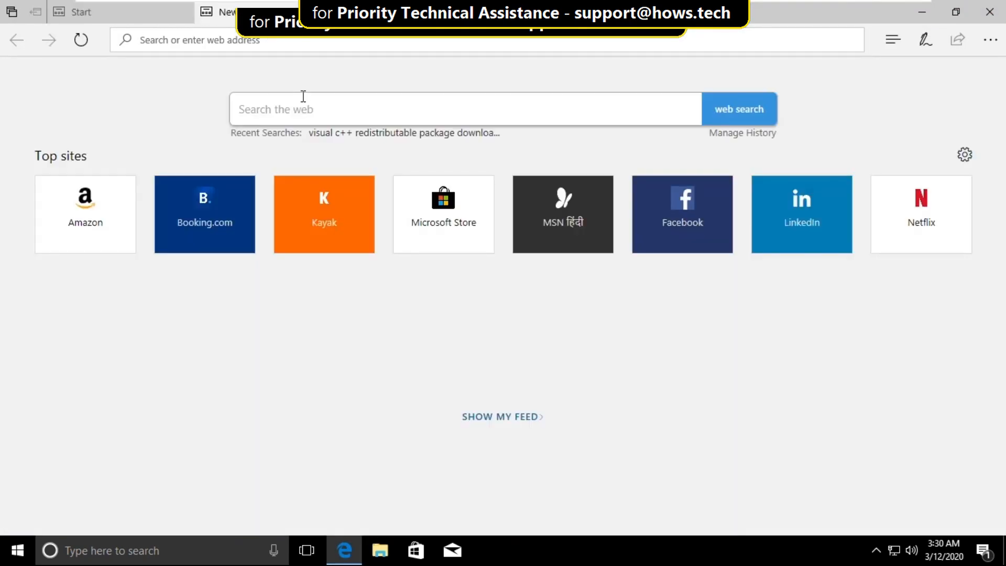
{"action": "type", "text": "visual"}
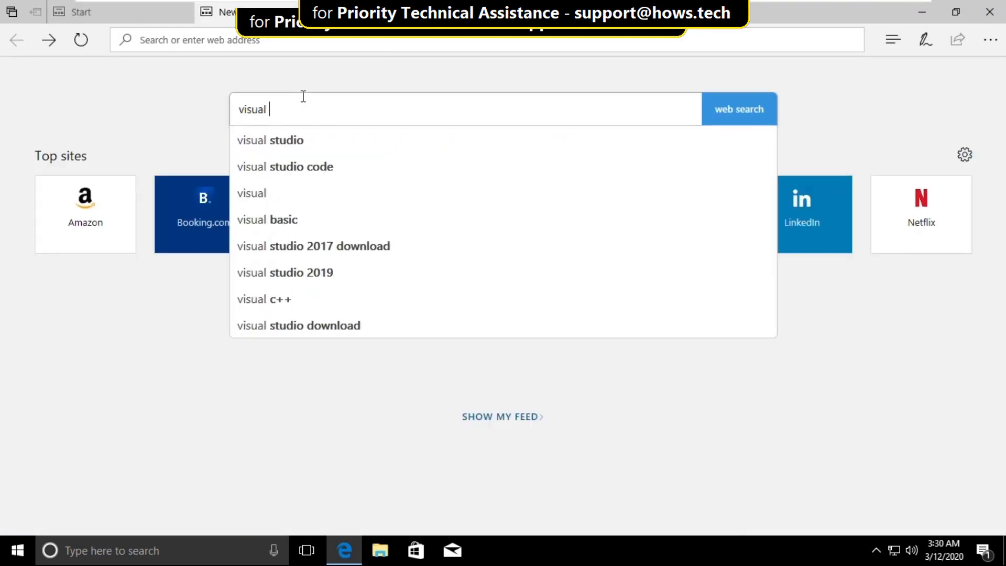
{"action": "type", "text": "c++"}
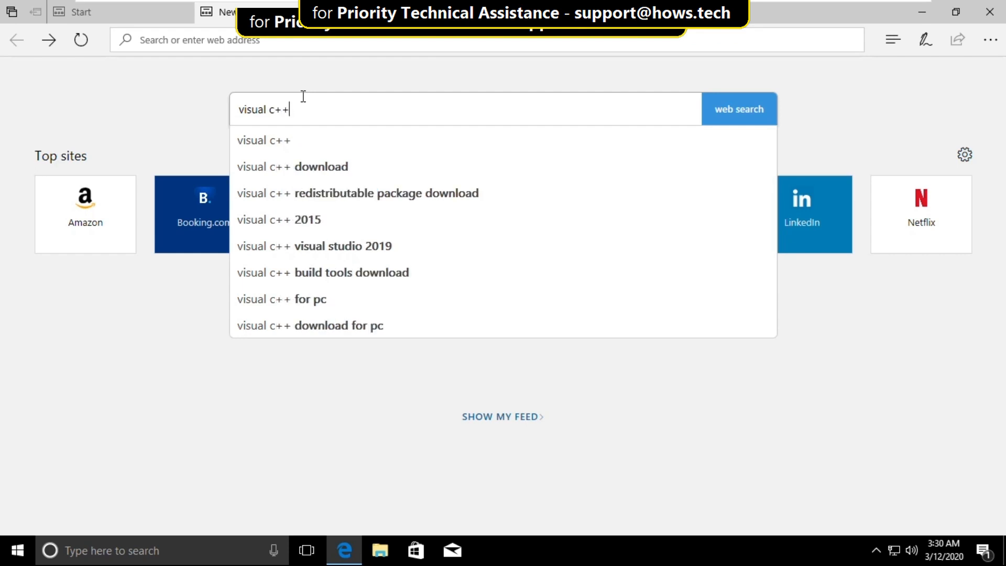
{"action": "left_click", "coordinate": [358, 193]}
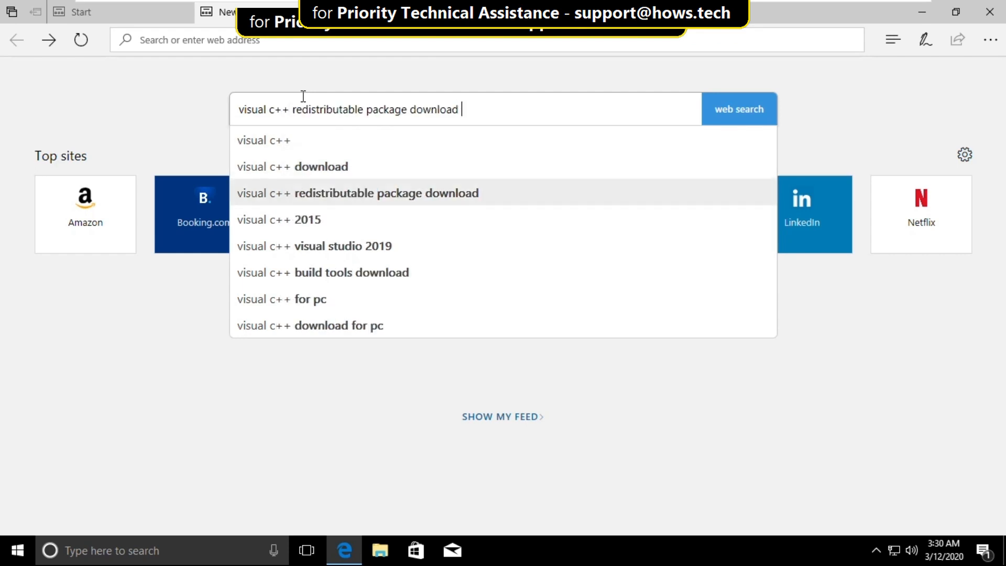
{"action": "type", "text": "visua"}
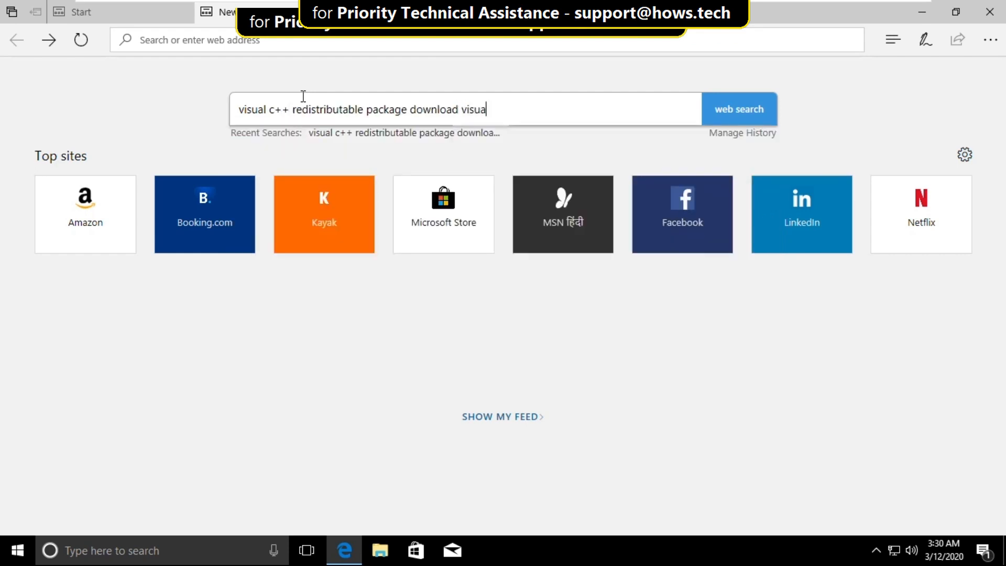
{"action": "type", "text": "studio"}
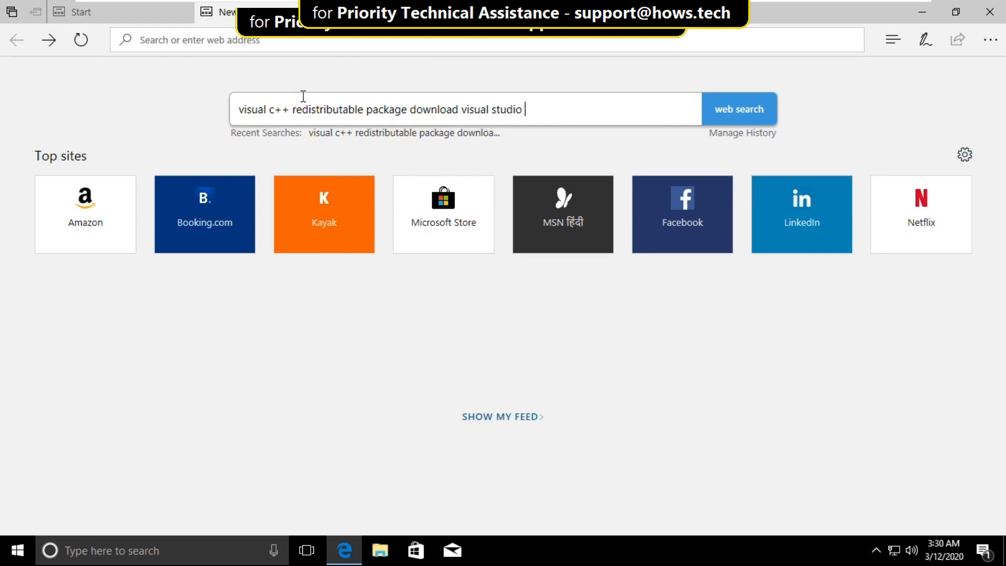
{"action": "type", "text": "2013"}
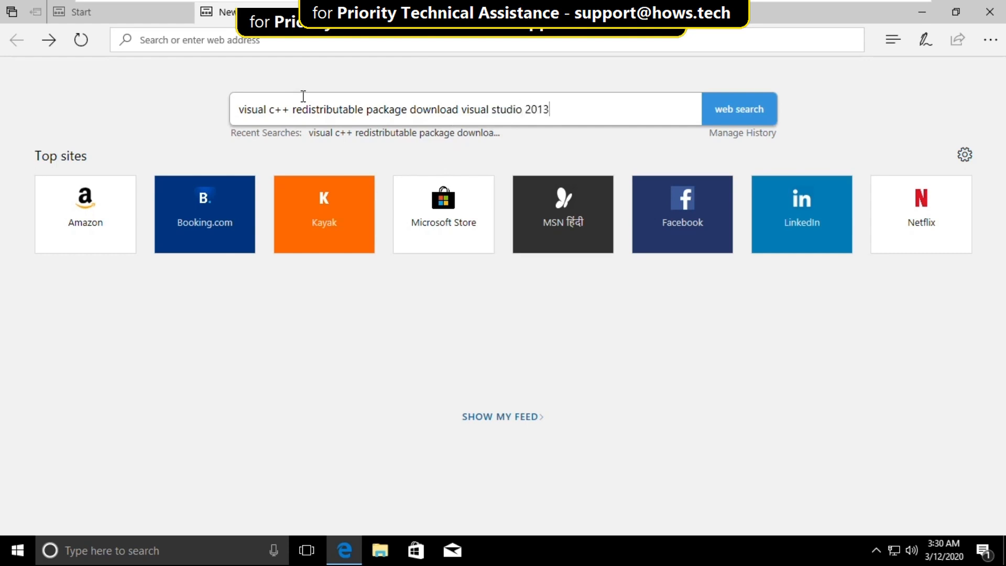
{"action": "left_click", "coordinate": [739, 108]}
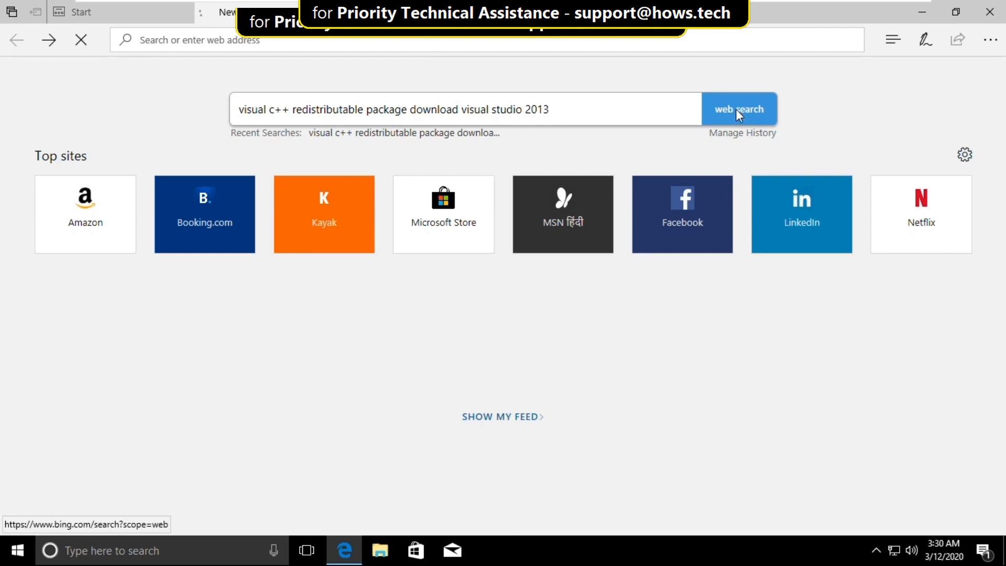
{"action": "left_click", "coordinate": [740, 109]}
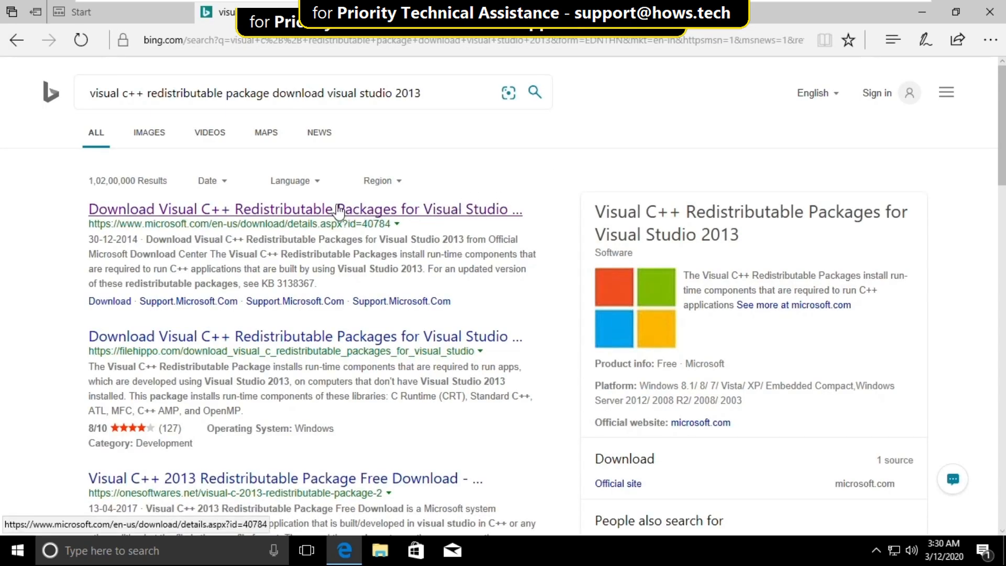
On the Microsoft 2013 redistributable result, keep English and start the download.
{"action": "left_click", "coordinate": [305, 209]}
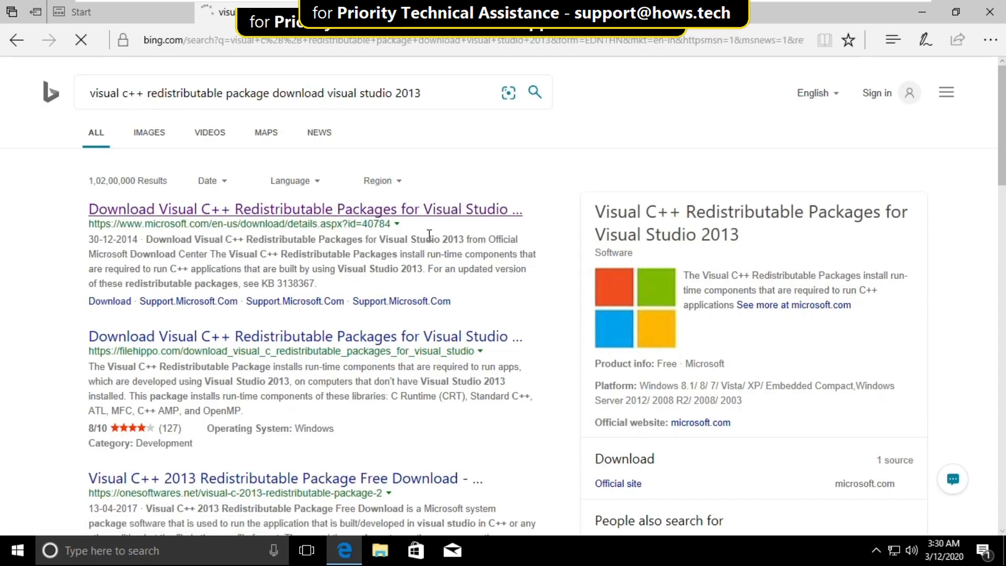
{"action": "left_click", "coordinate": [305, 208]}
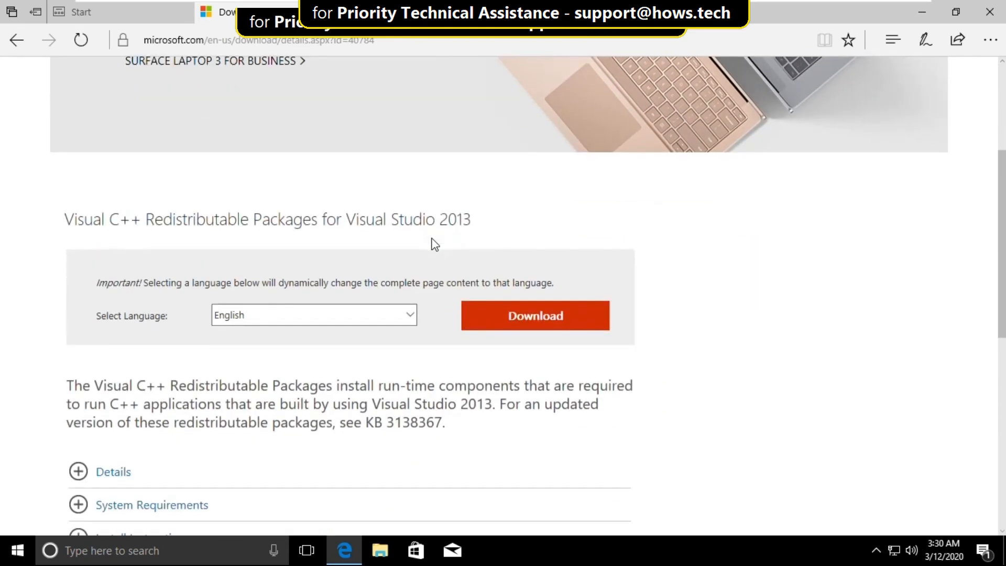
{"action": "left_click", "coordinate": [314, 315]}
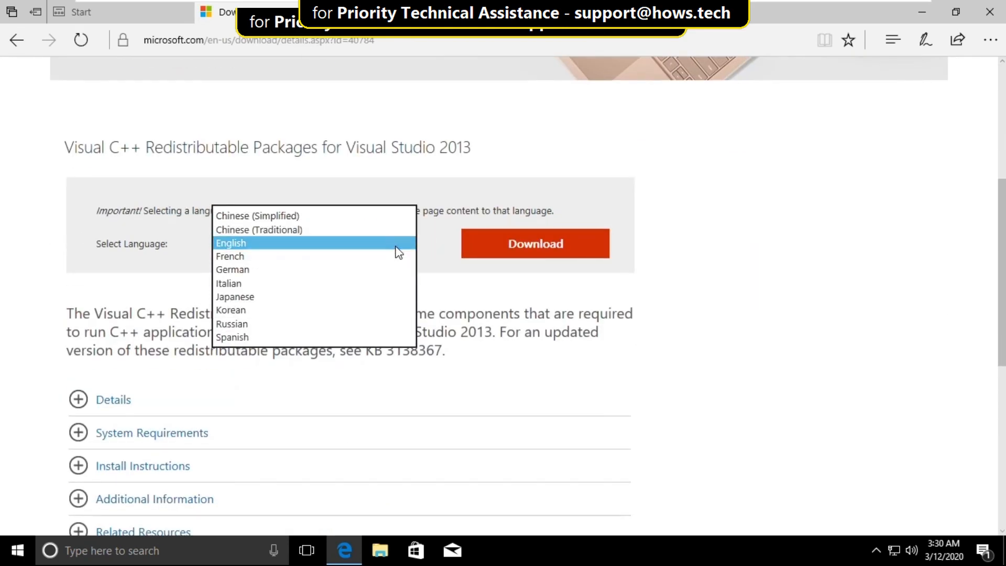
{"action": "left_click", "coordinate": [230, 243]}
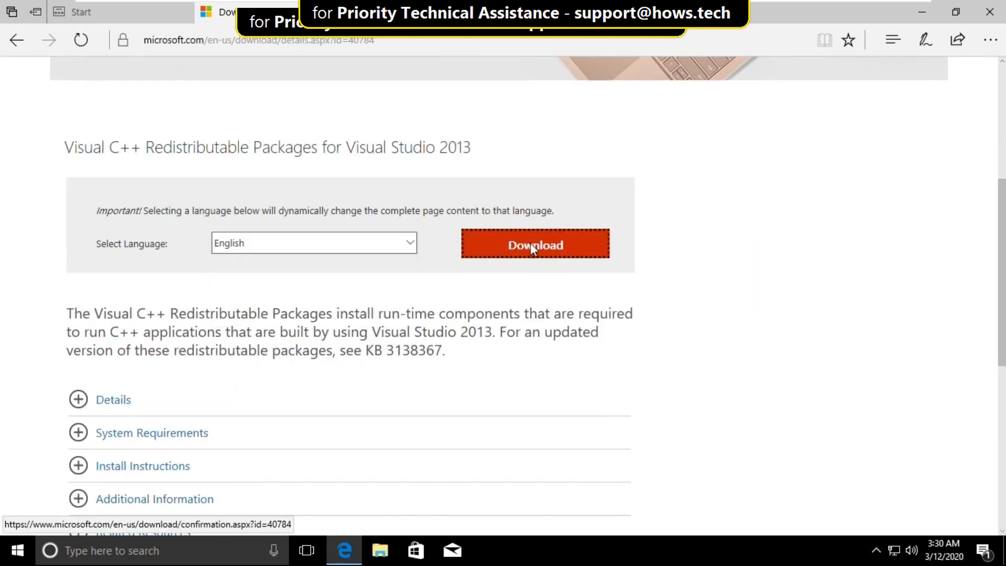
{"action": "left_click", "coordinate": [535, 244]}
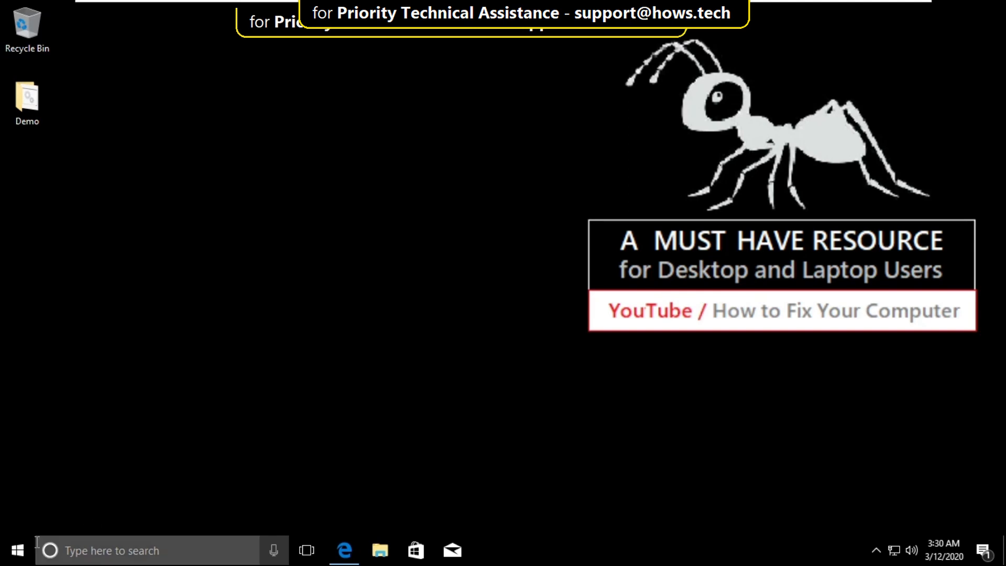
Launch Command Prompt as administrator from the Start search.
{"action": "type", "text": "cm"}
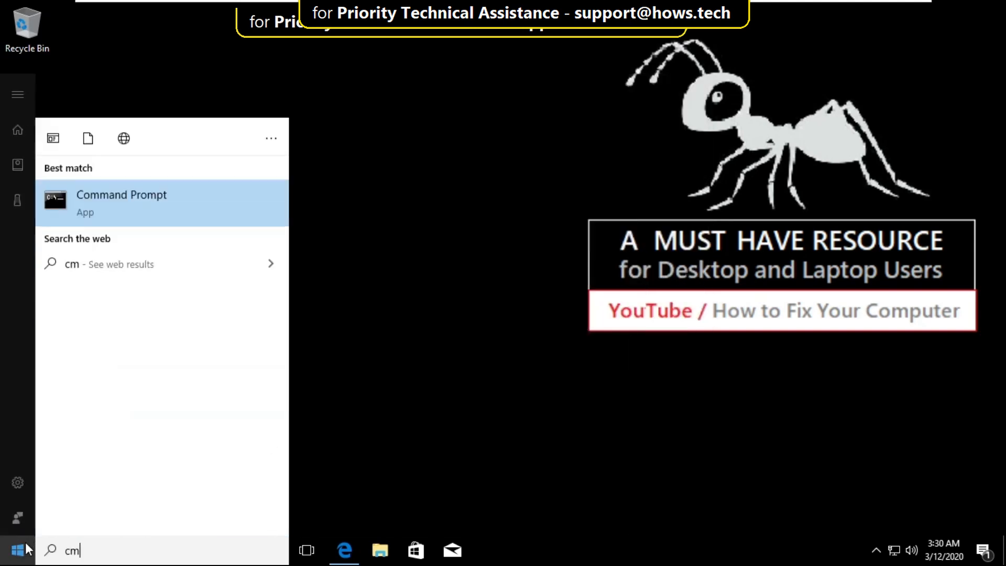
{"action": "right_click", "coordinate": [122, 202]}
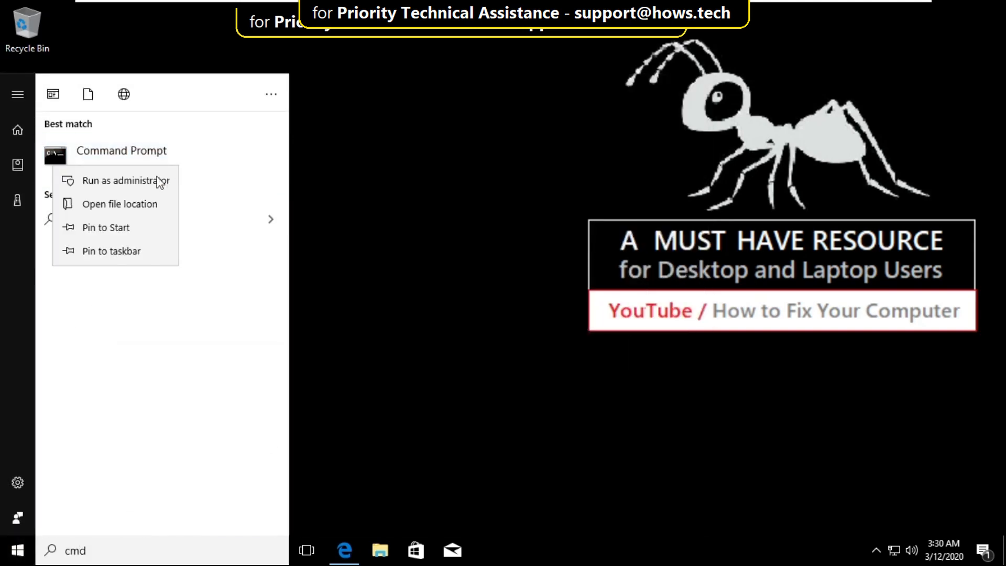
{"action": "left_click", "coordinate": [125, 181]}
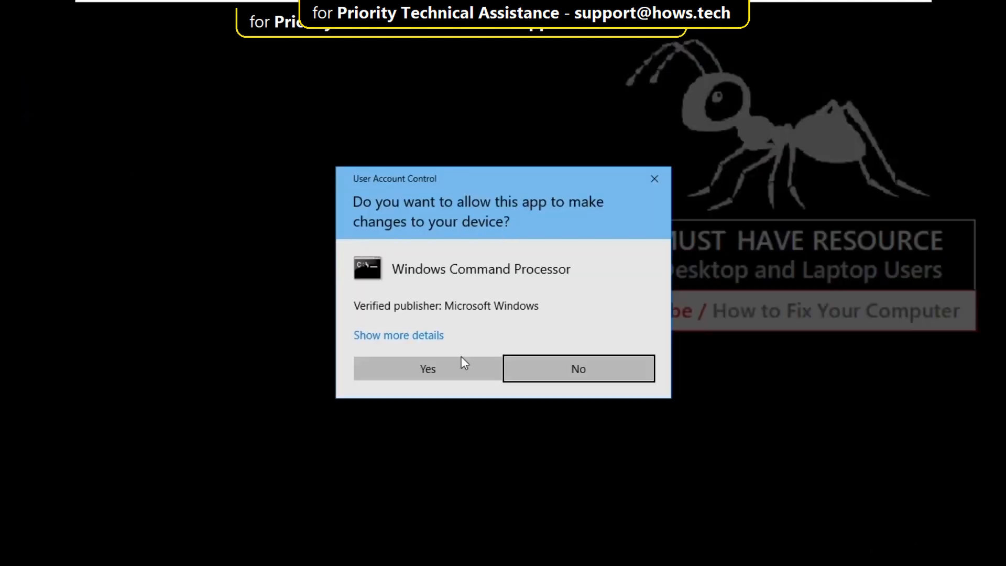
{"action": "left_click", "coordinate": [428, 368]}
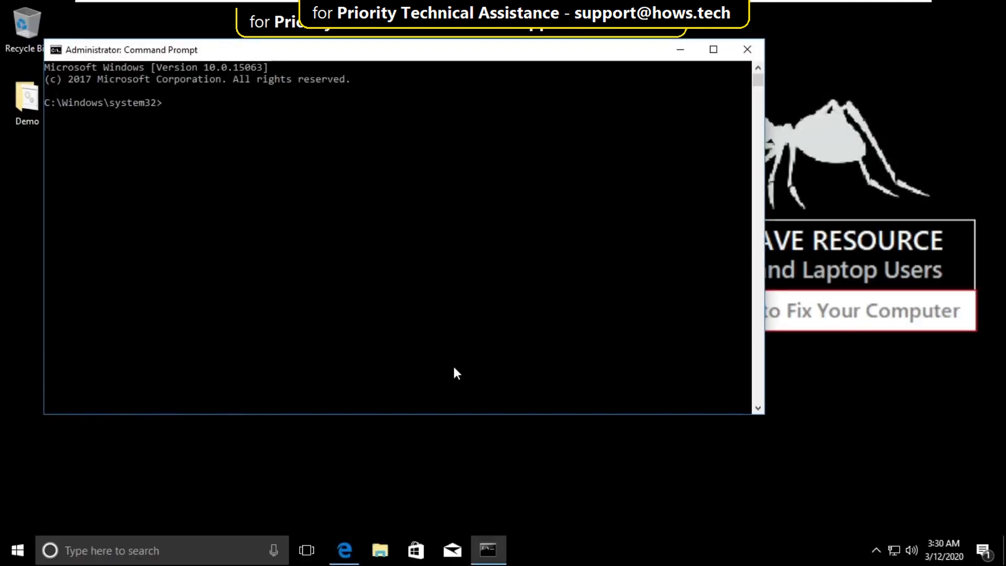
Run systeminfo and highlight the System Type value x64-based PC.
{"action": "type", "text": "systemin"}
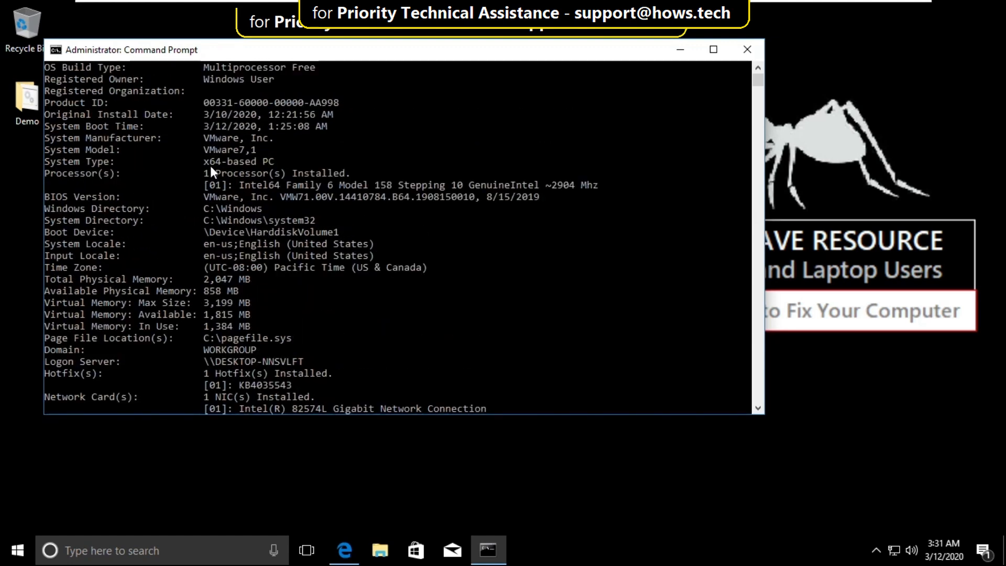
{"action": "double_click", "coordinate": [238, 161]}
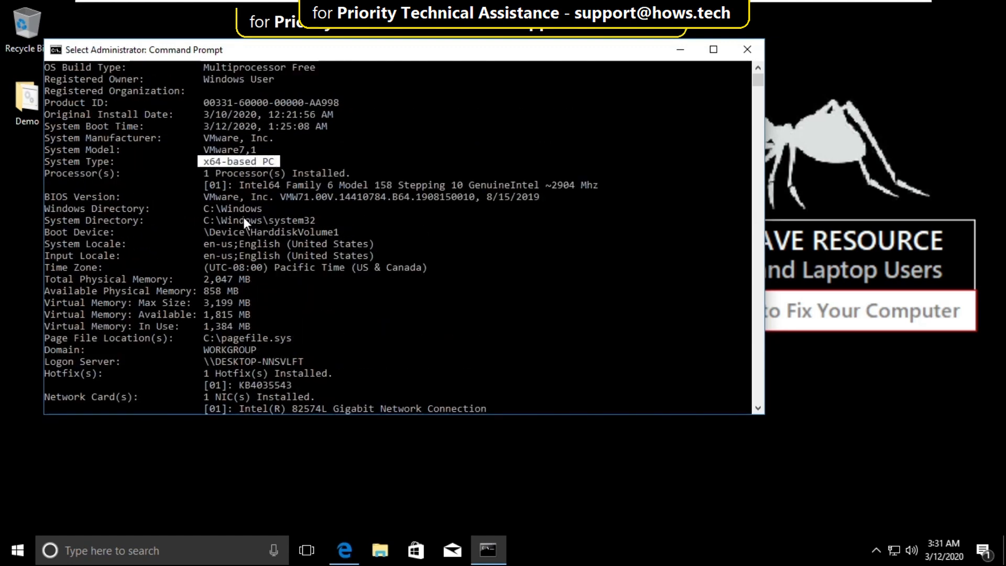
{"action": "mouse_move", "coordinate": [687, 105]}
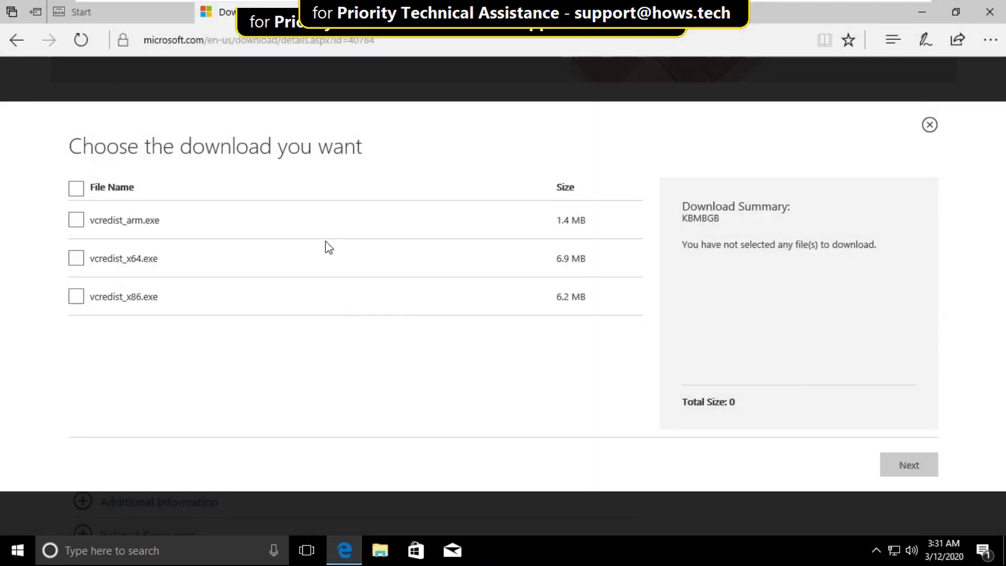
Choose vcredist_x64.exe from the download list and let it finish downloading.
{"action": "left_click", "coordinate": [76, 258]}
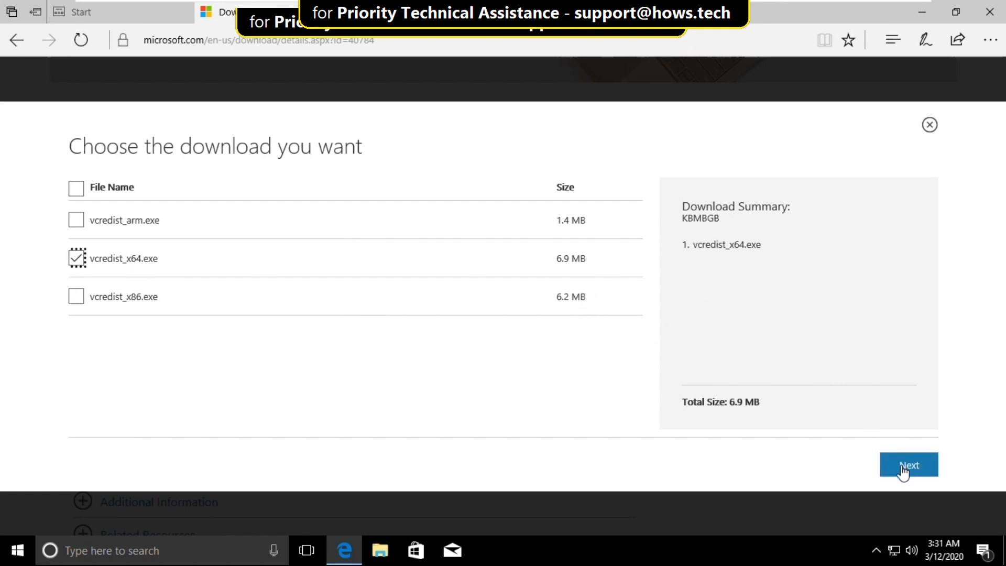
{"action": "left_click", "coordinate": [908, 465]}
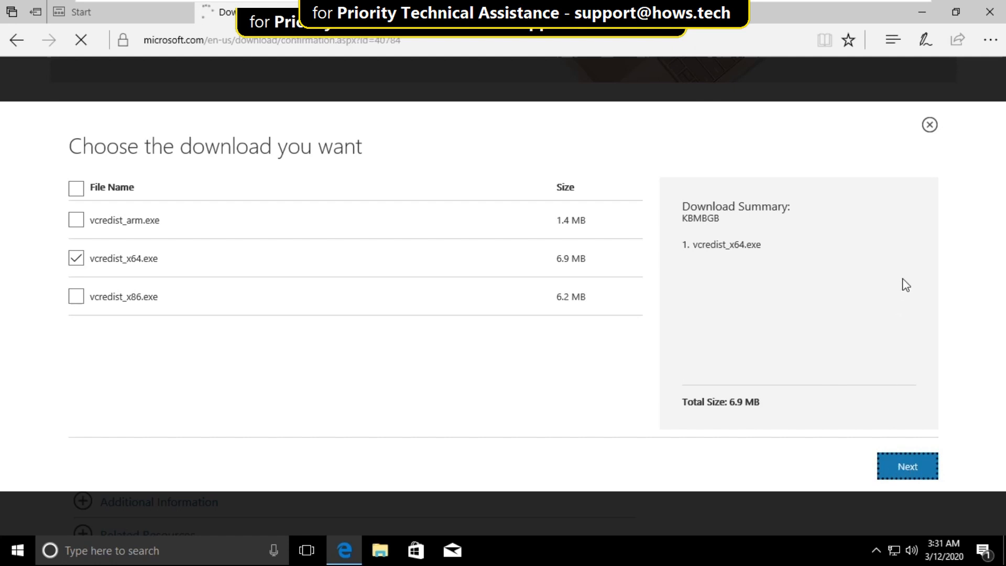
{"action": "left_click", "coordinate": [907, 466]}
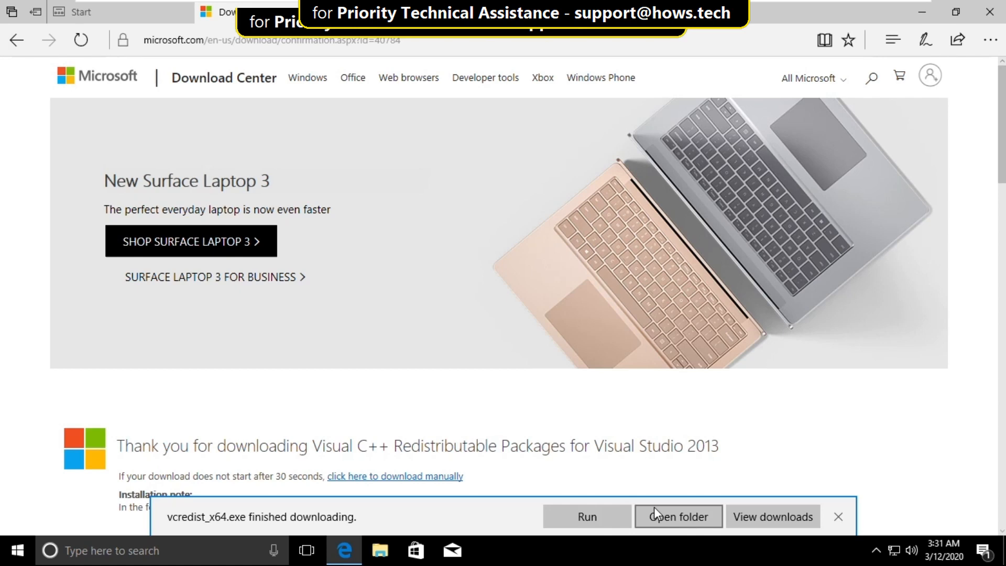
Run vcredist_x64 from Downloads, accept the licence and install it.
{"action": "left_click", "coordinate": [678, 516]}
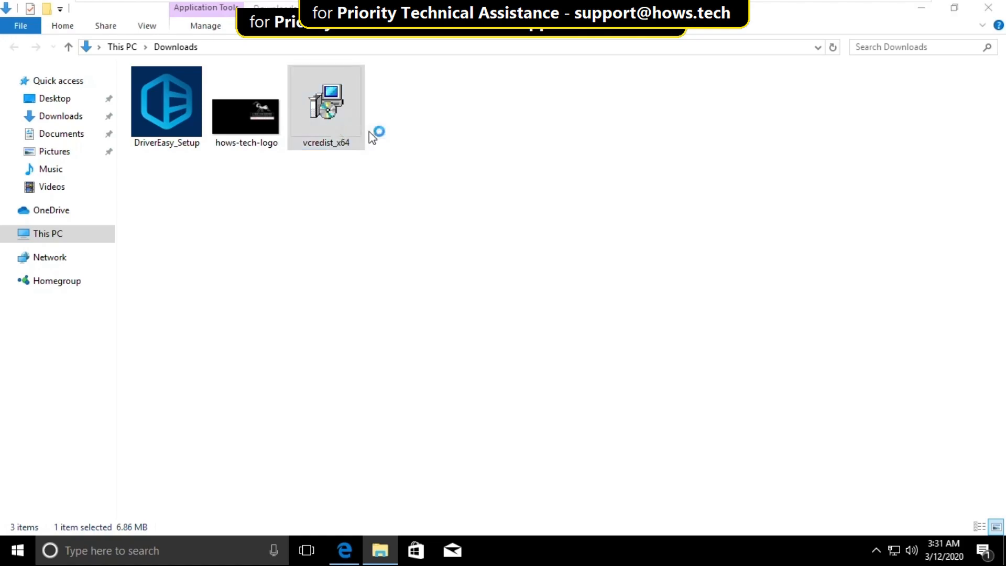
{"action": "mouse_move", "coordinate": [414, 378]}
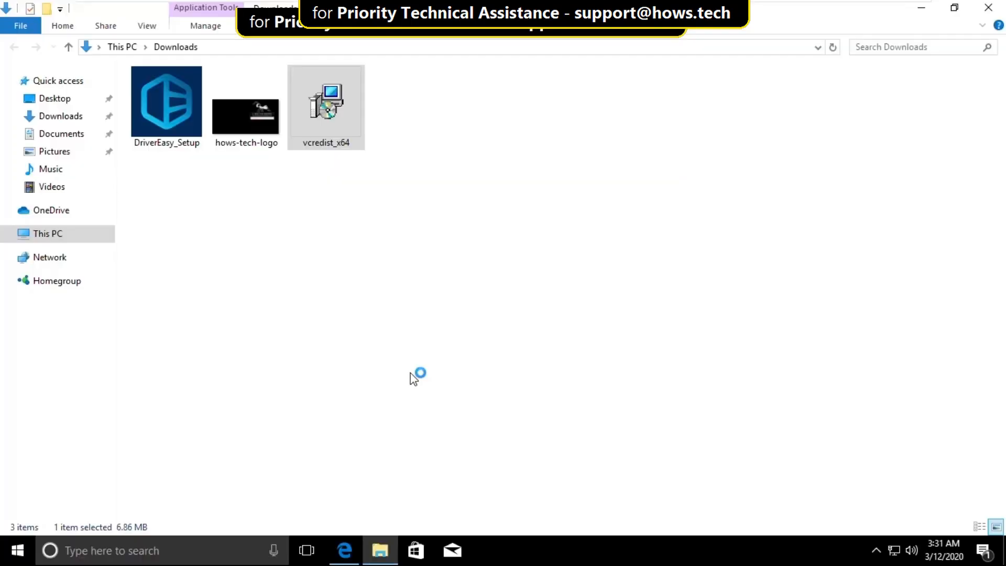
{"action": "double_click", "coordinate": [326, 103]}
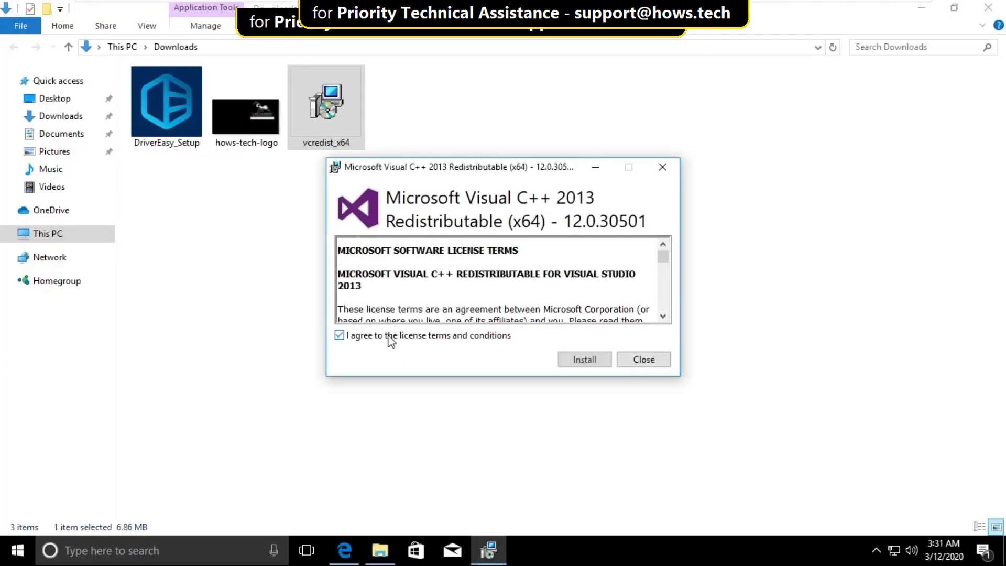
{"action": "left_click", "coordinate": [584, 359]}
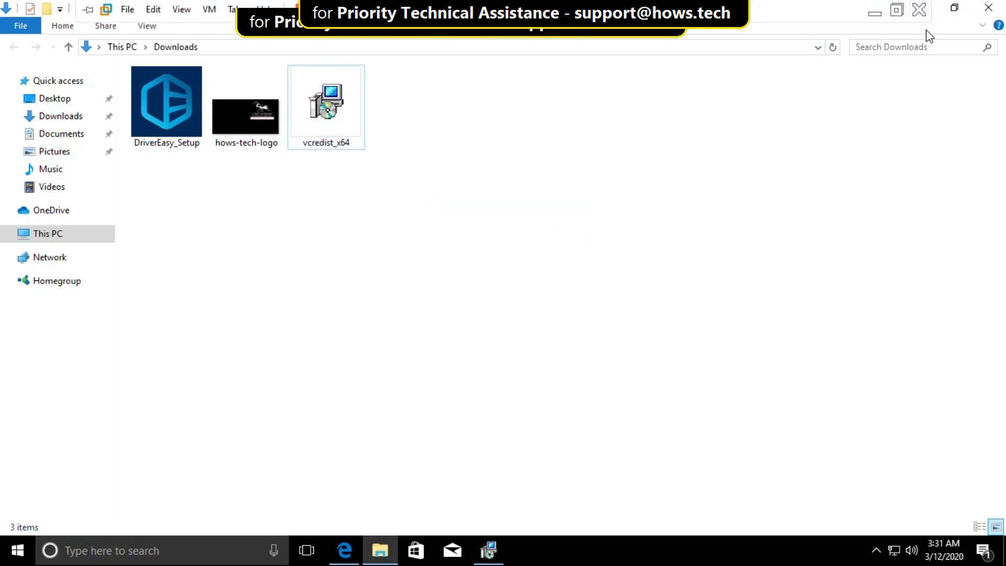
Close the Downloads folder and the finished installer once setup succeeds.
{"action": "double_click", "coordinate": [325, 103]}
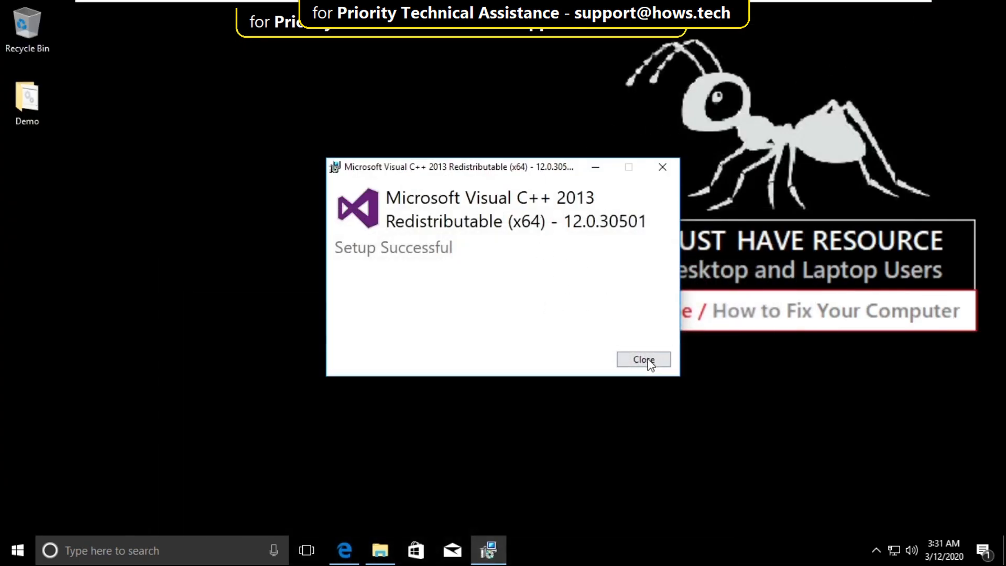
{"action": "left_click", "coordinate": [643, 360]}
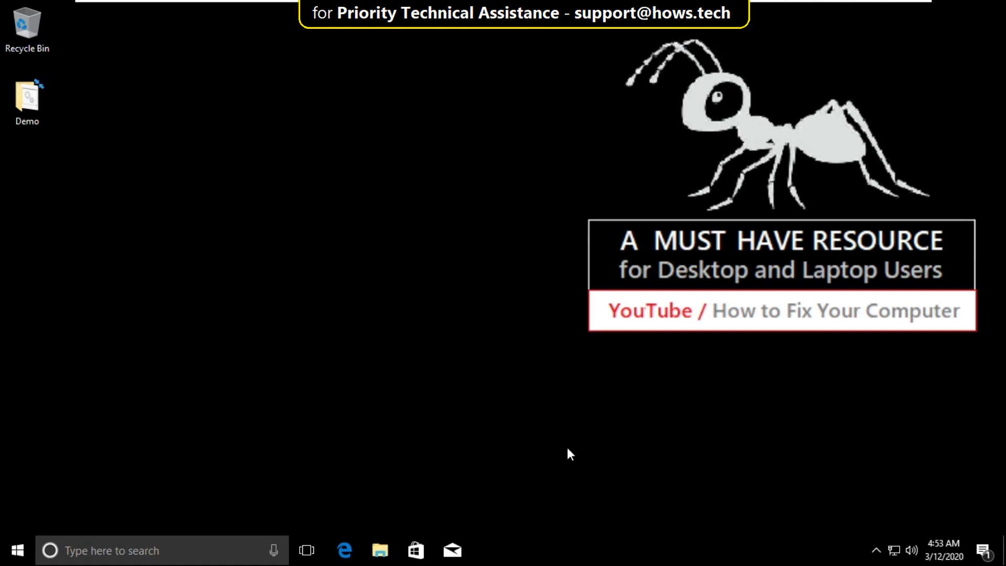
Launch Command Prompt as administrator from the Start search for cmd.
{"action": "left_click", "coordinate": [16, 550]}
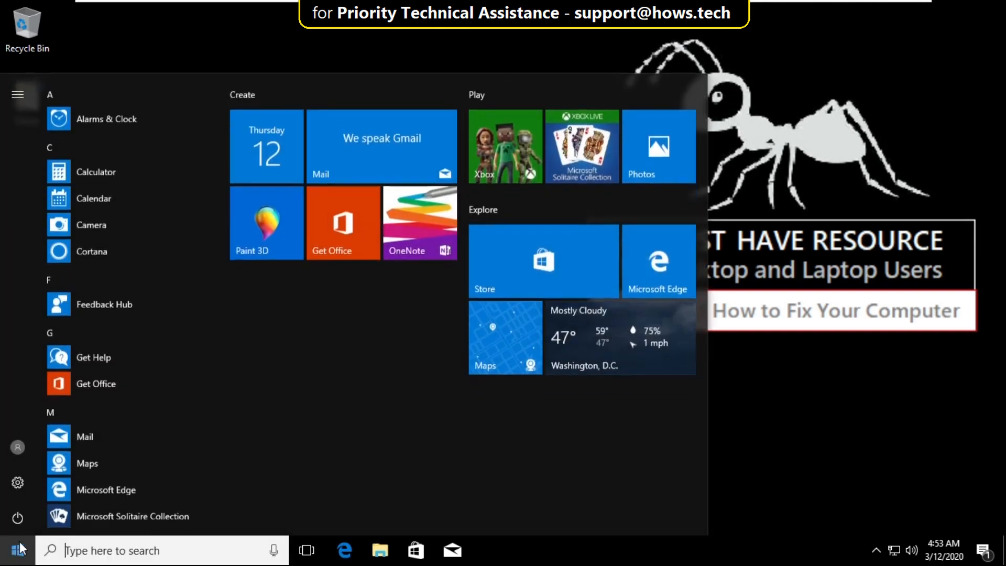
{"action": "type", "text": "cmd"}
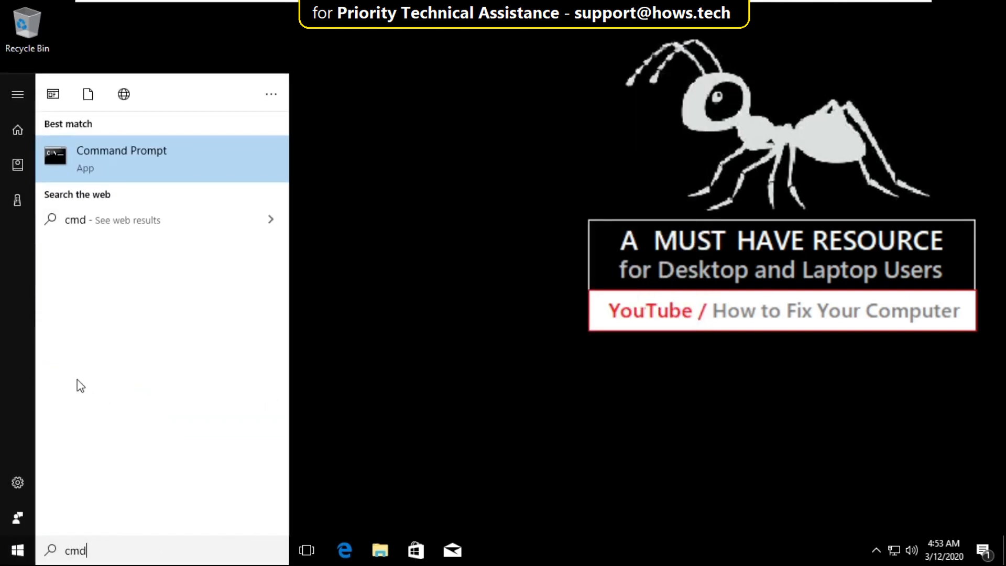
{"action": "right_click", "coordinate": [122, 150]}
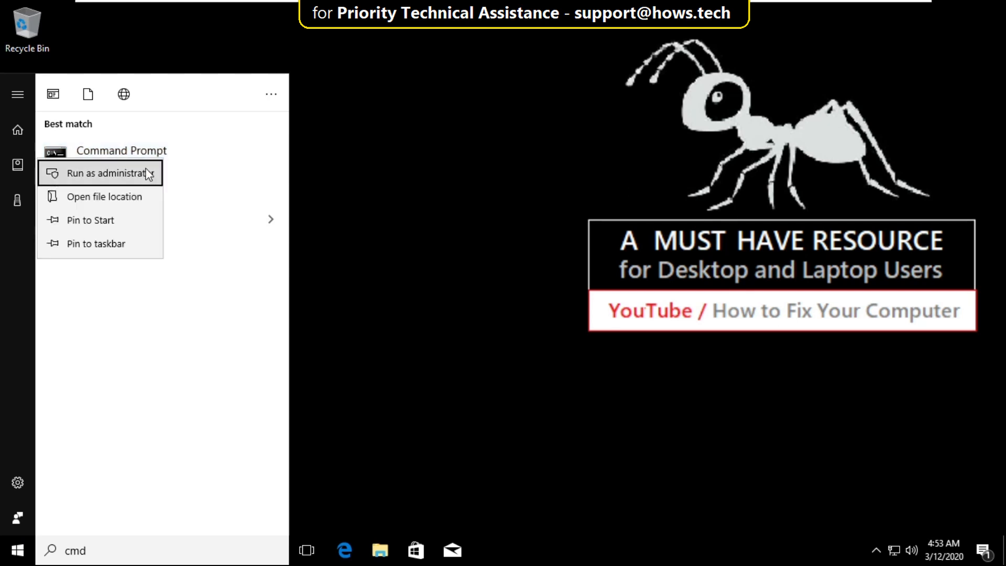
{"action": "left_click", "coordinate": [108, 173]}
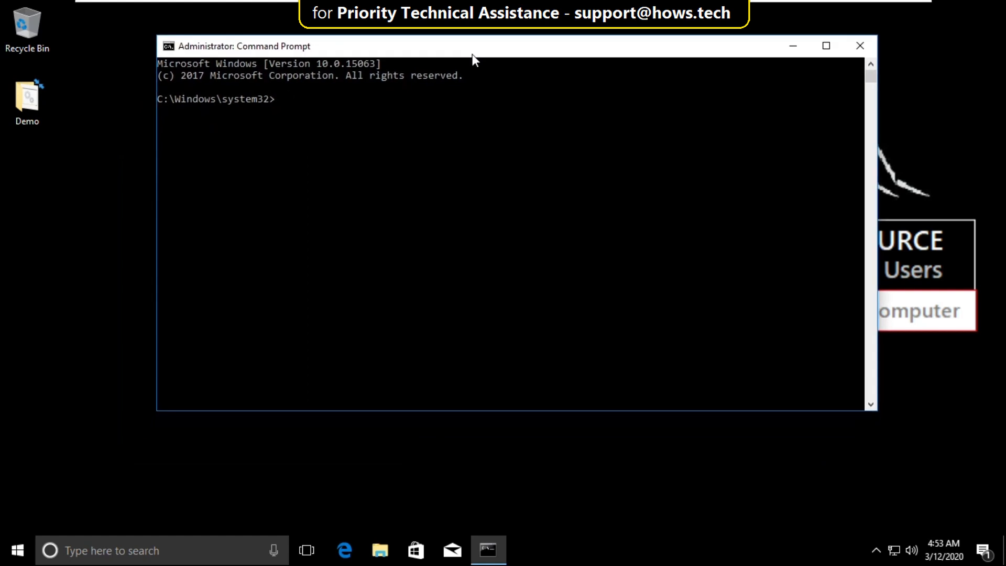
Run sfc /scannow until it reports no integrity violations.
{"action": "type", "text": "sfc /s"}
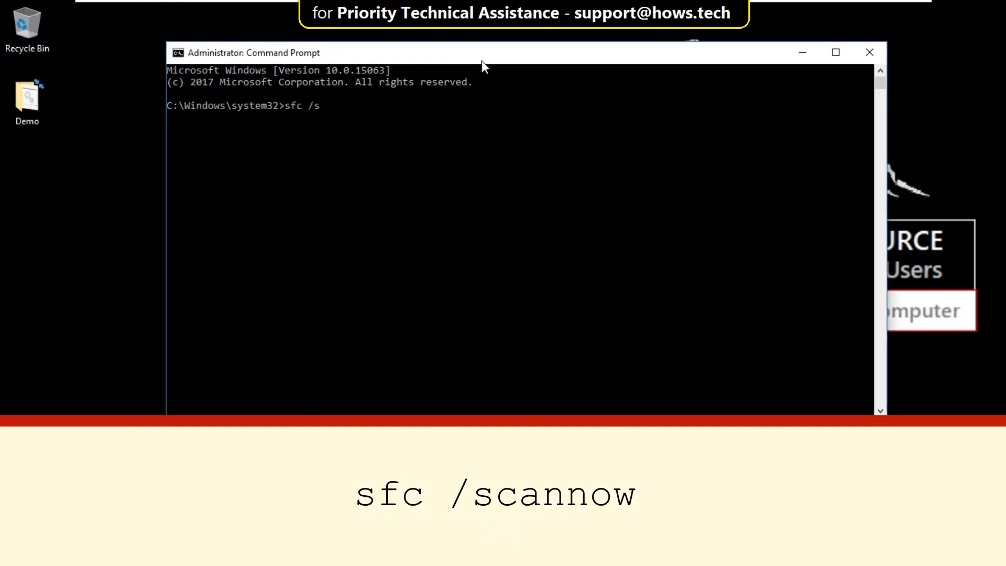
{"action": "type", "text": "cannow"}
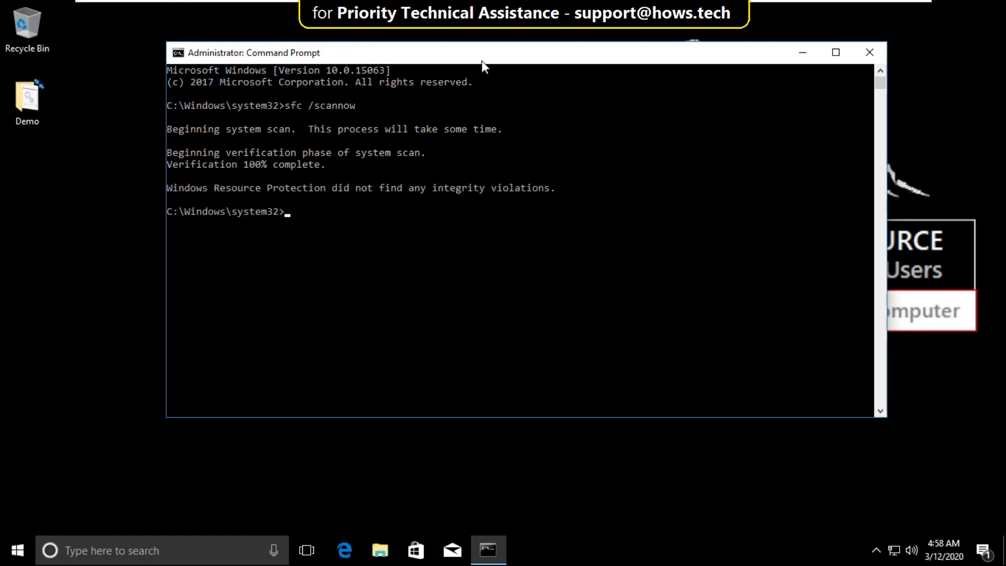
{"action": "type", "text": "e"}
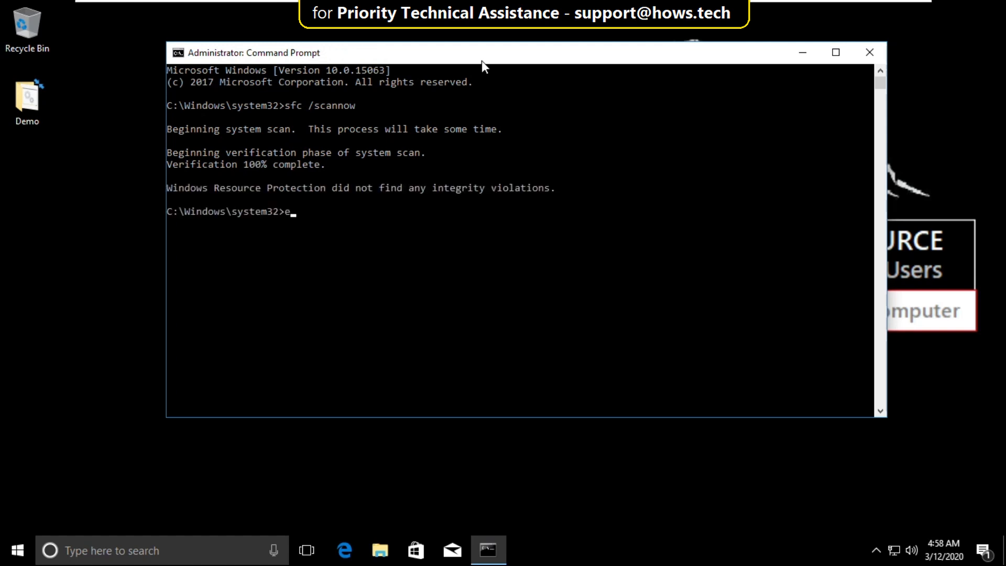